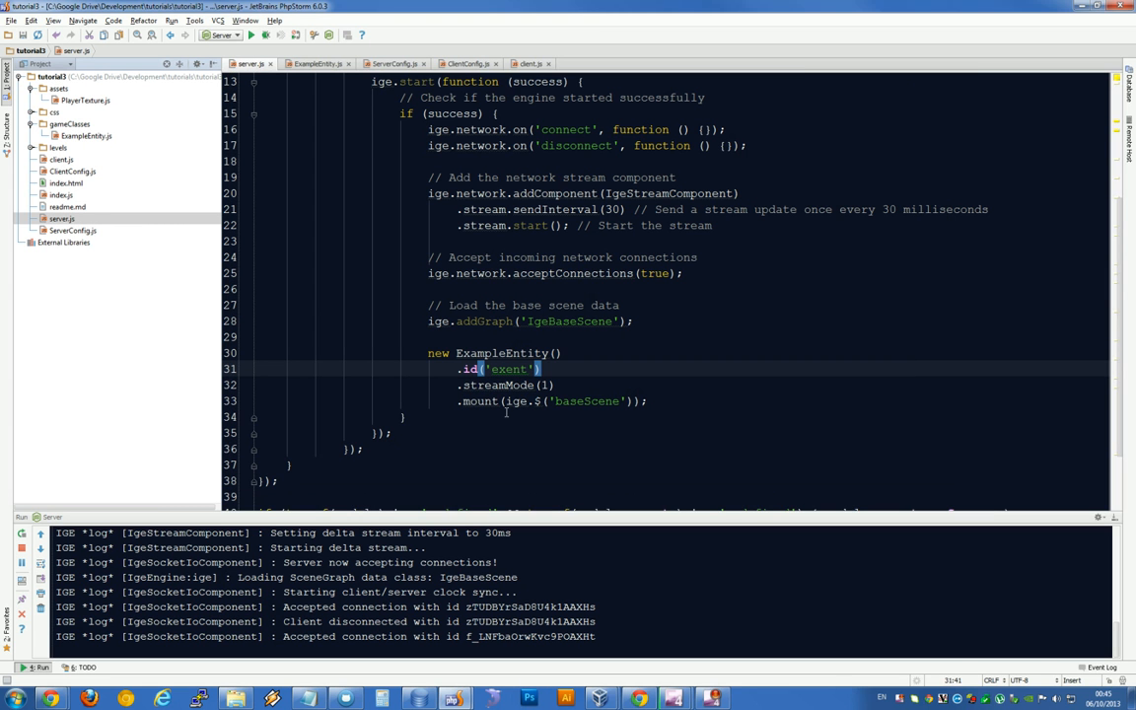
Add a new line after the mount call and assign the ExampleEntity to 'var exent'.
click(775, 400)
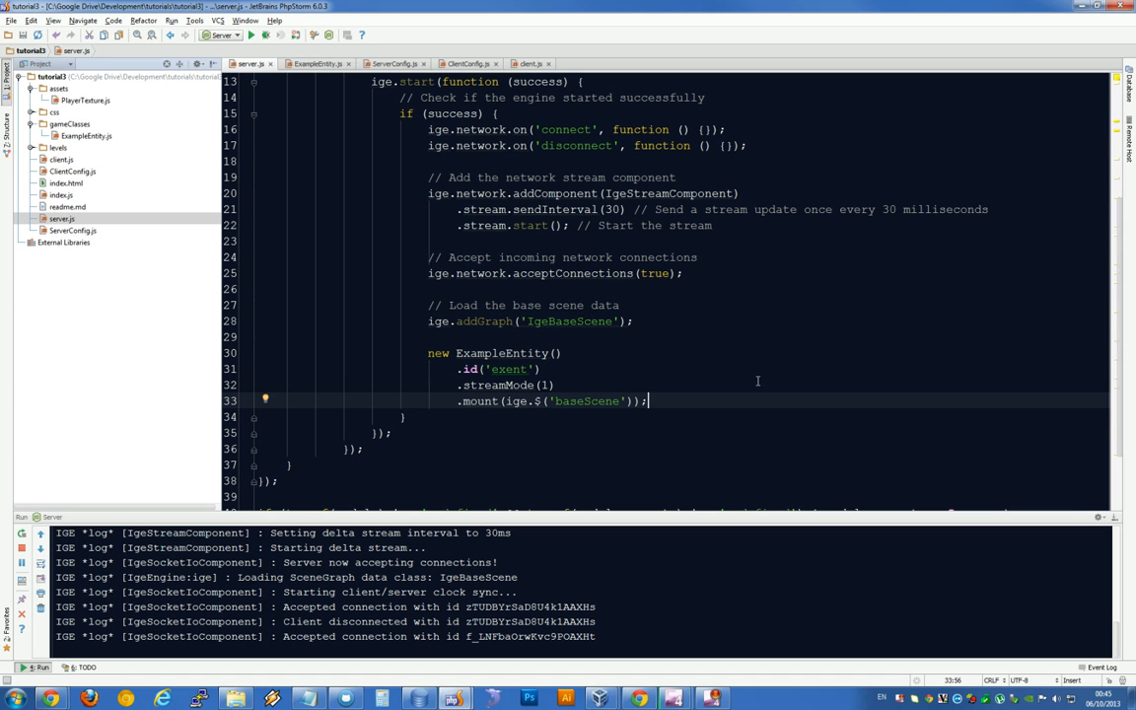
key(enter)
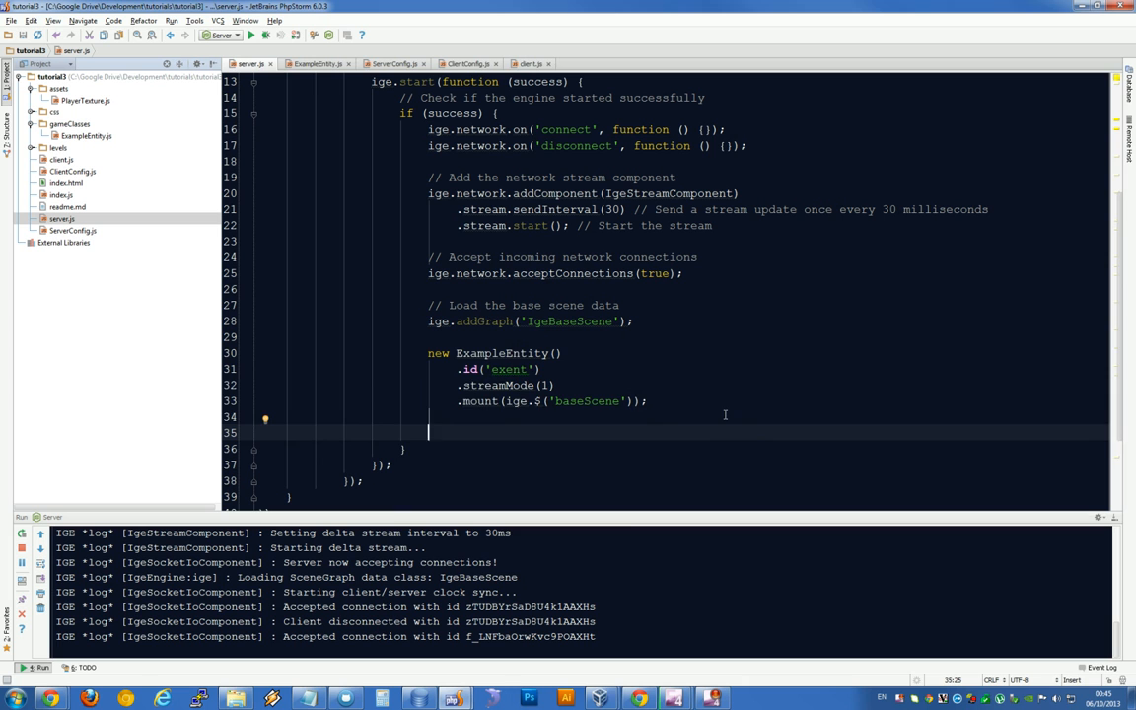
text(var exent =)
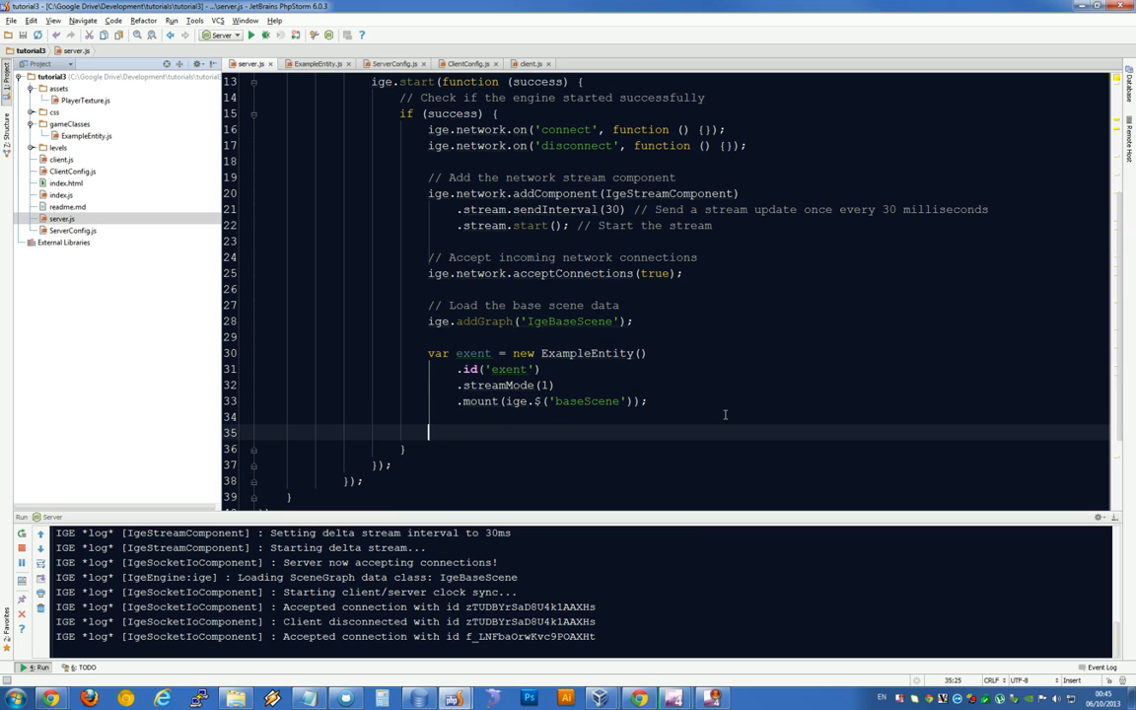
Start the new statement with 'exent.' to reach its _translate property.
text(exent._translate)
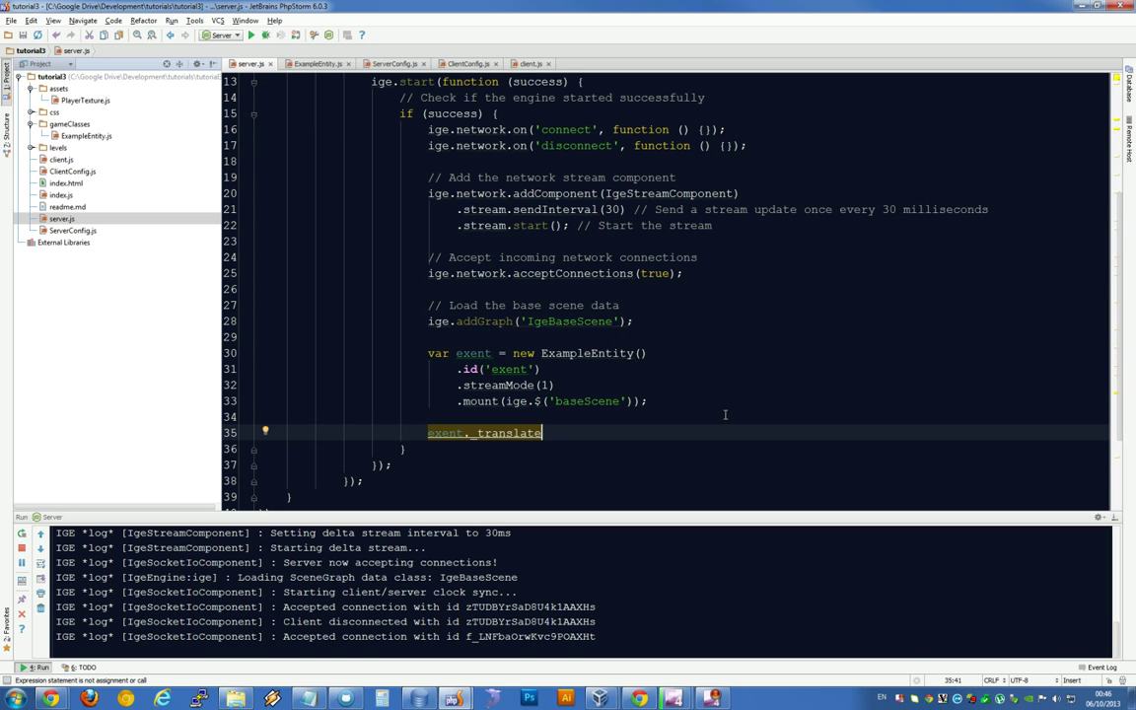
mouse_move(563, 477)
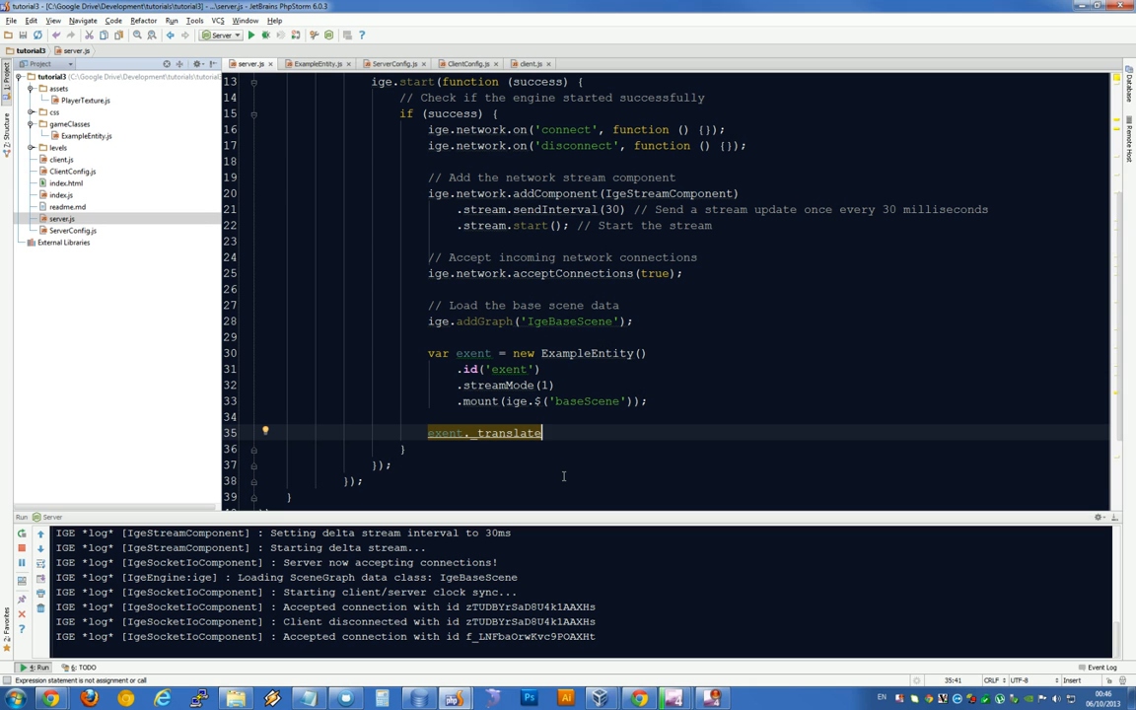
Chain .tween().stepTo({x: -500}) onto exent._translate.
text(.tween)
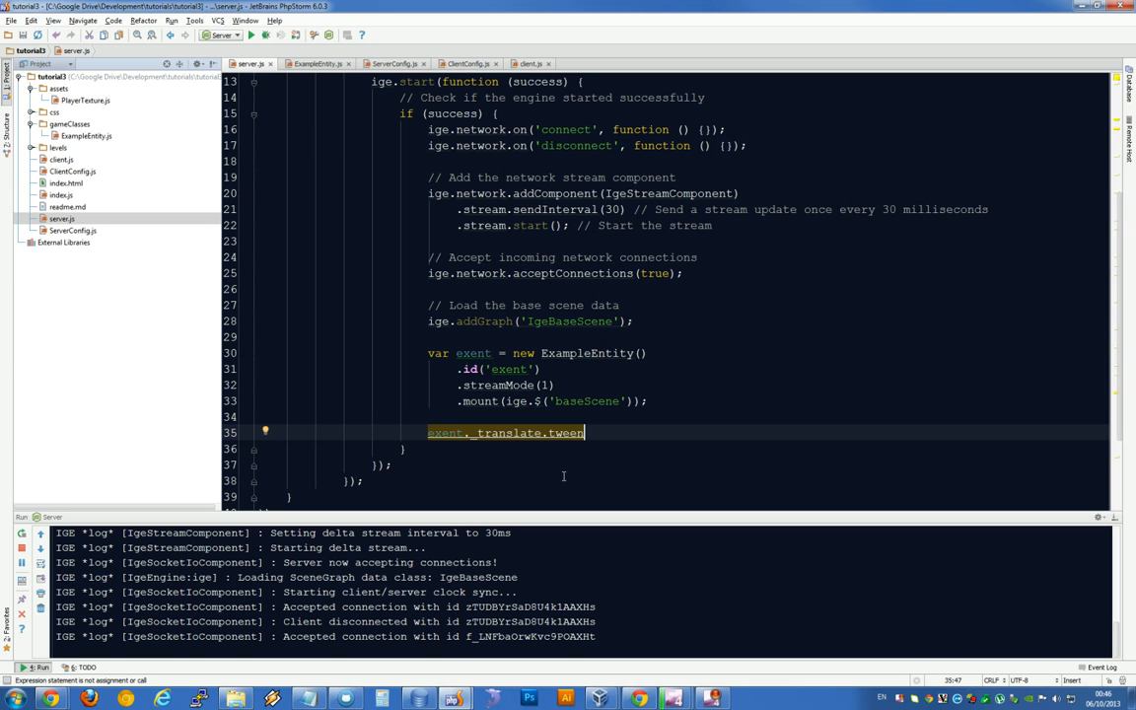
text(())
text(.)
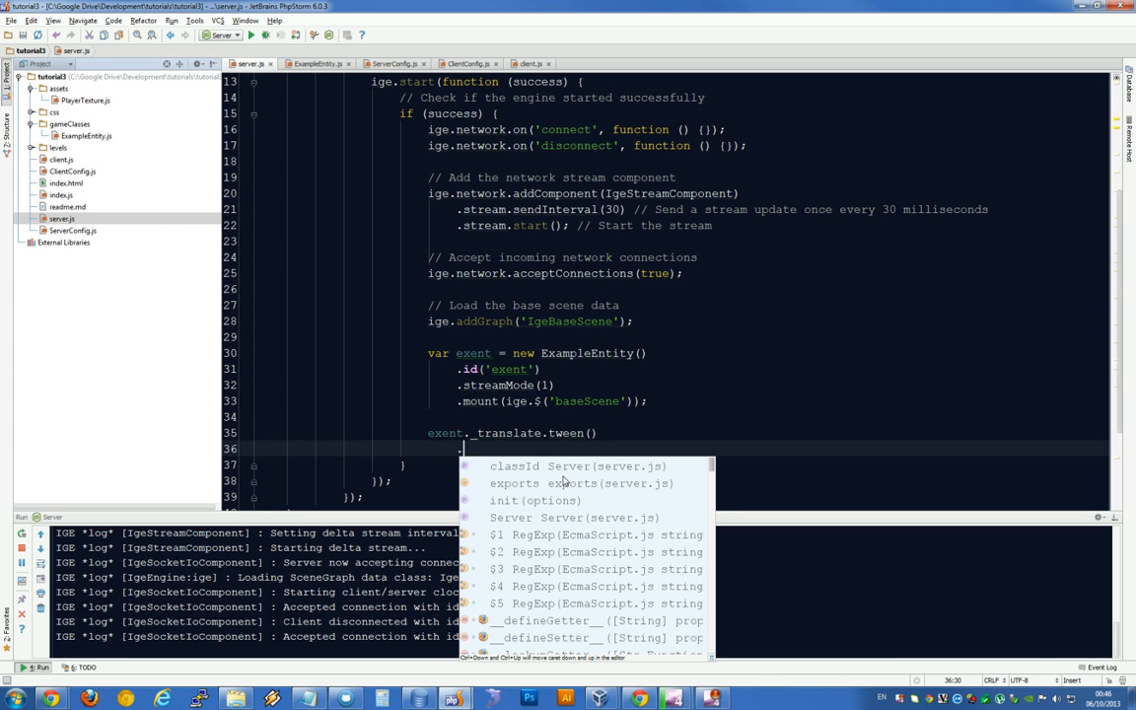
text(se)
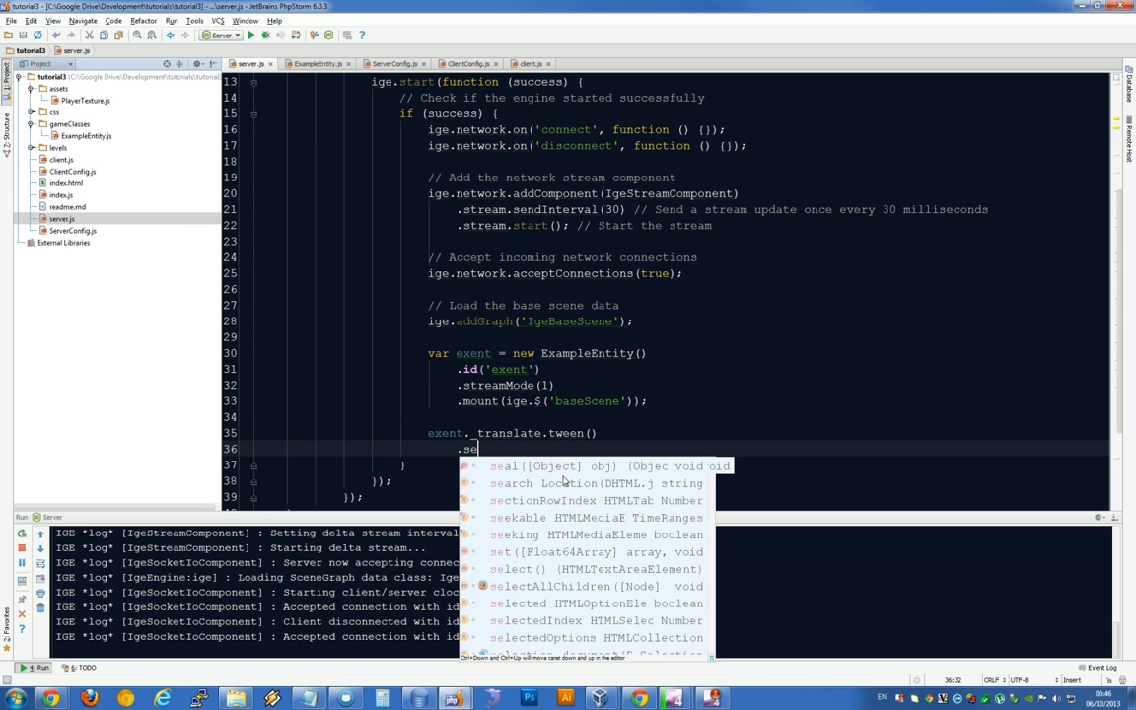
text(stepTio)
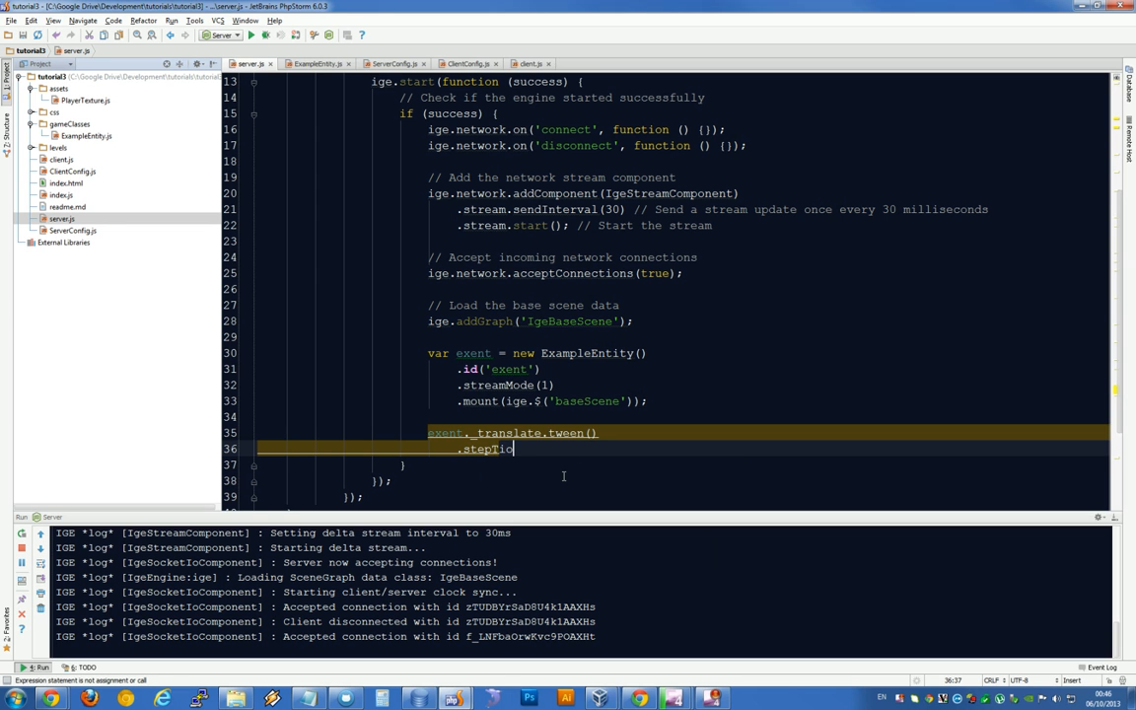
text(To())
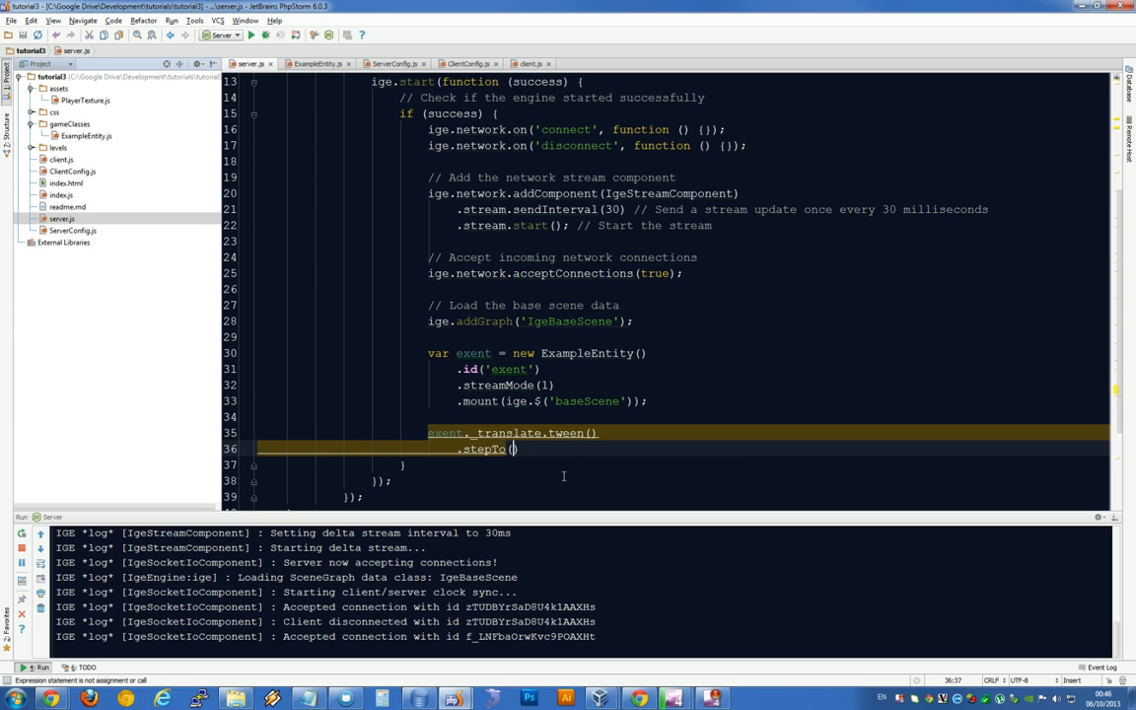
text({x:)
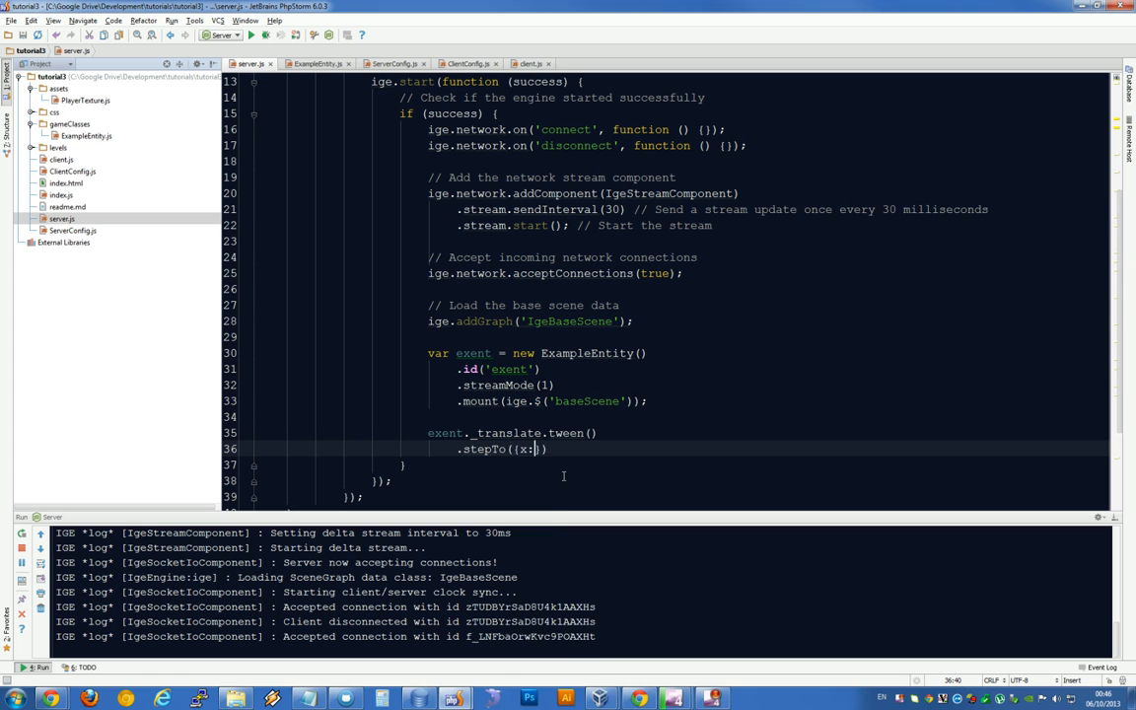
text(-500)
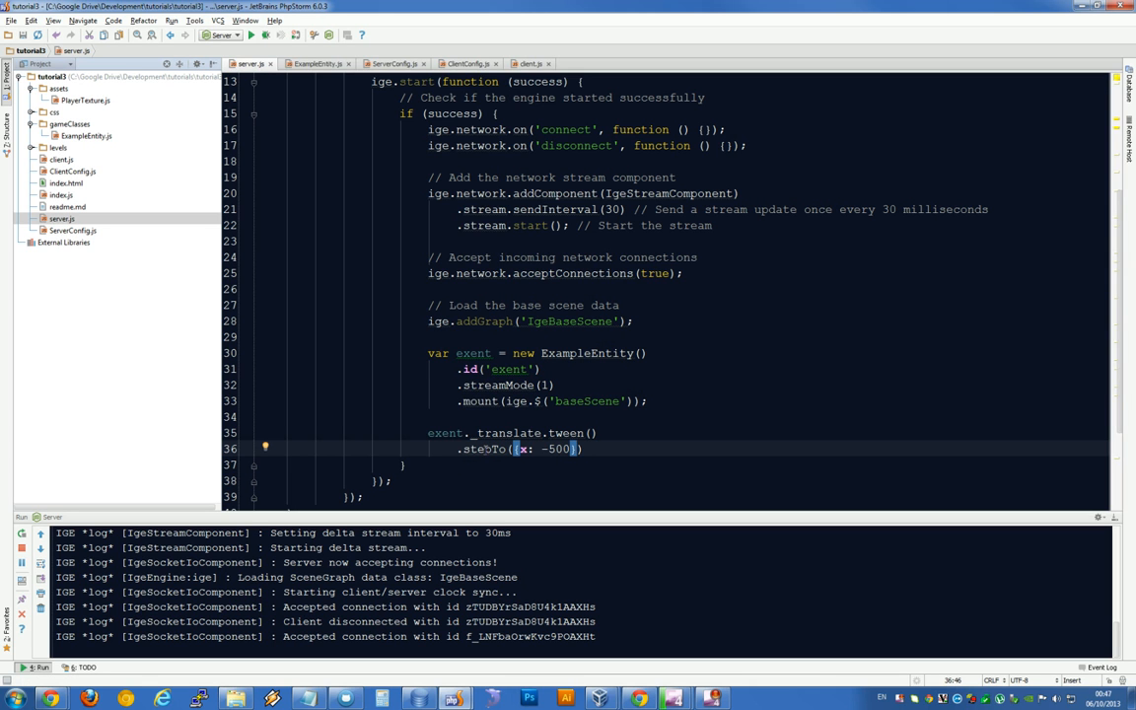
text(p)
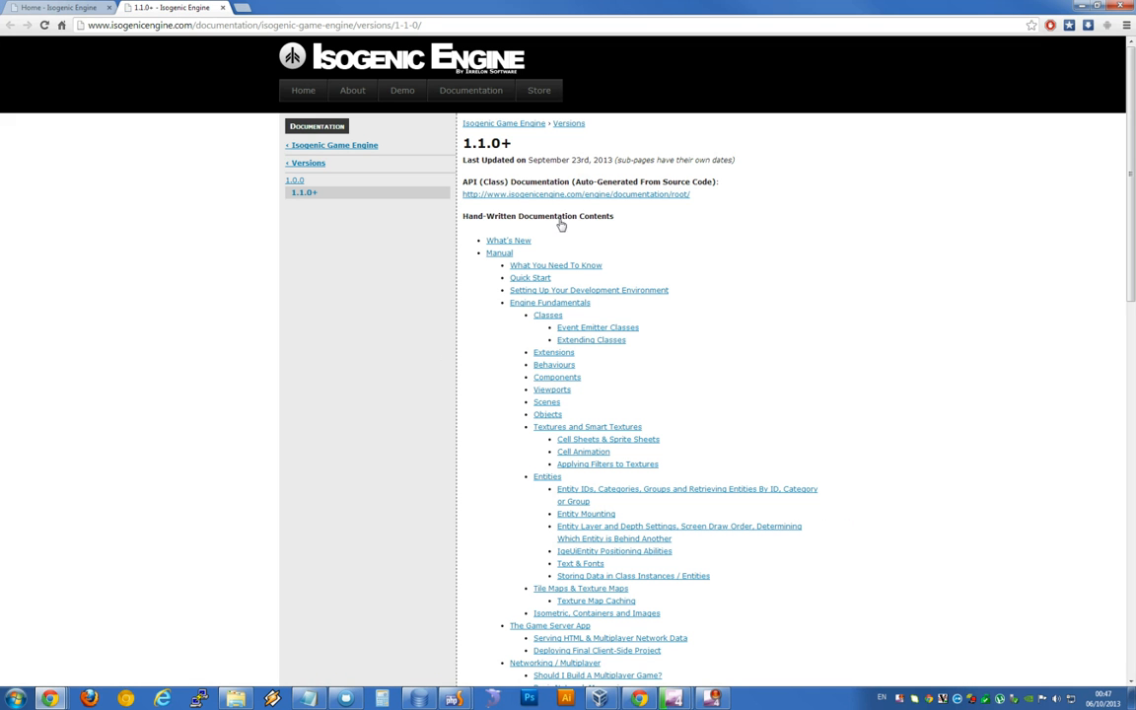
Look up IgeTween's stepTo entry and its durationMs parameter in the Isogenic API docs.
click(576, 195)
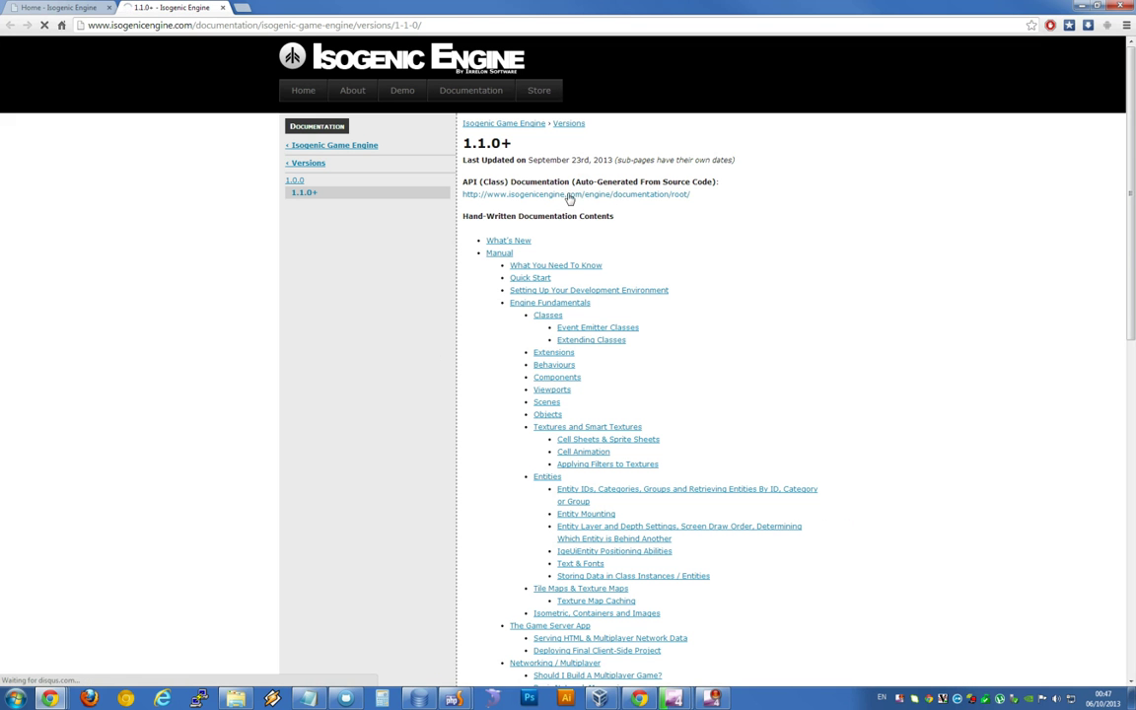
click(575, 193)
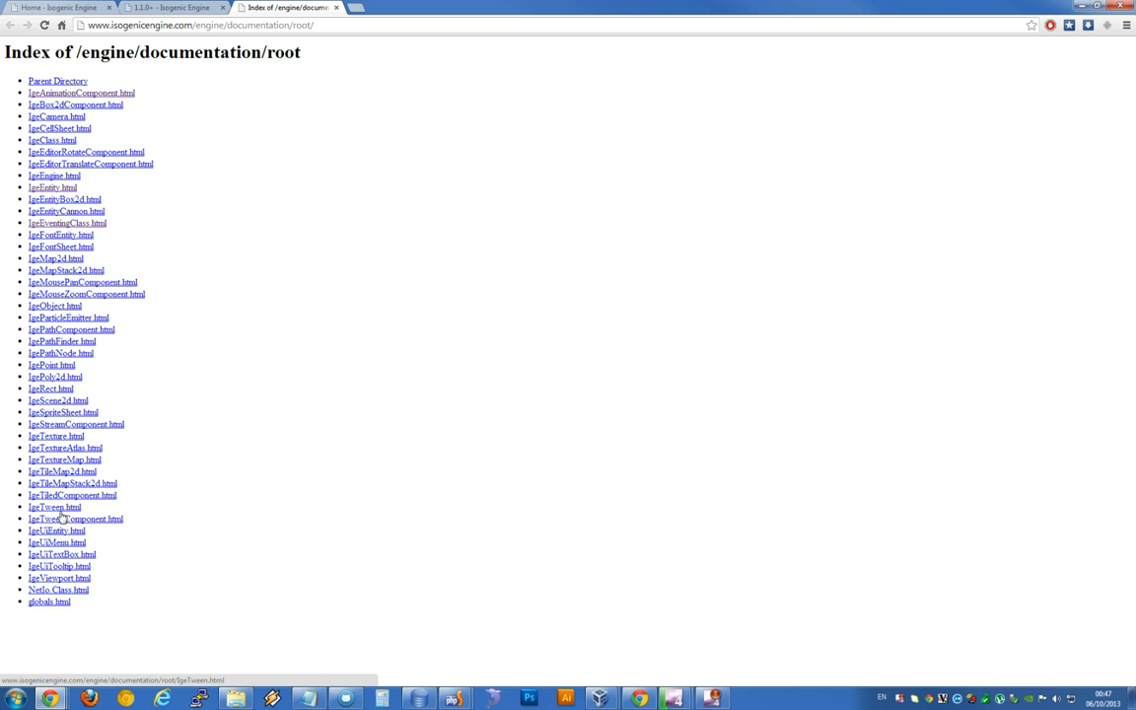
click(53, 506)
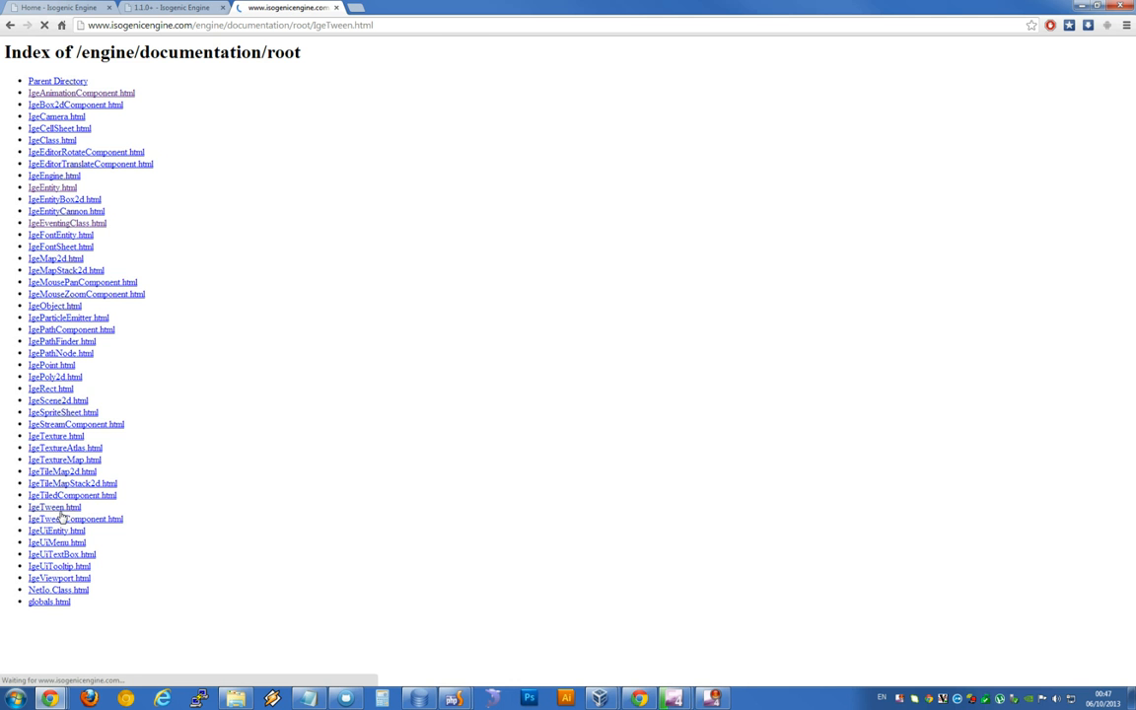
click(53, 506)
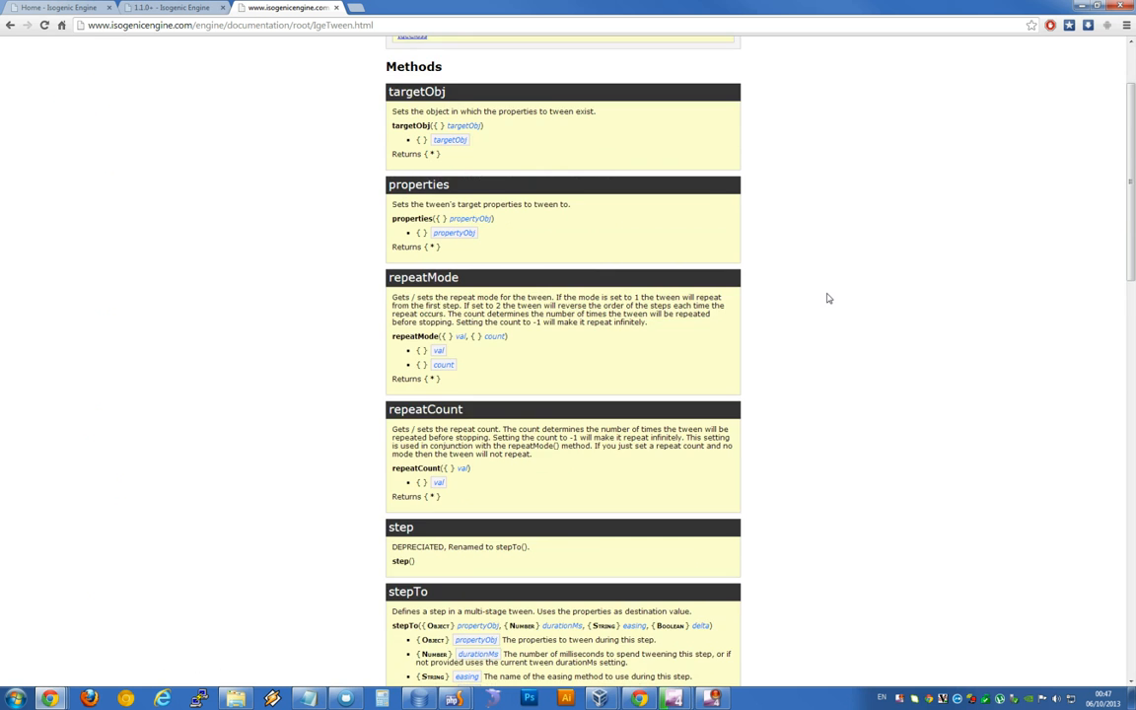
scroll(down, 3)
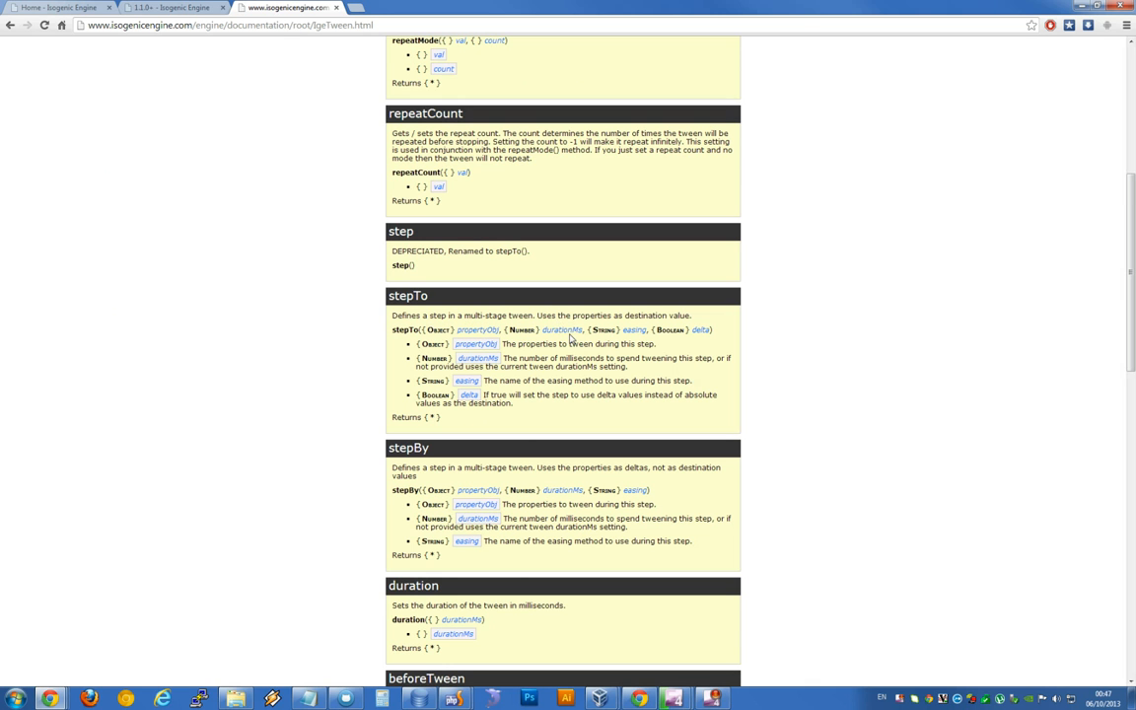
mouse_move(683, 328)
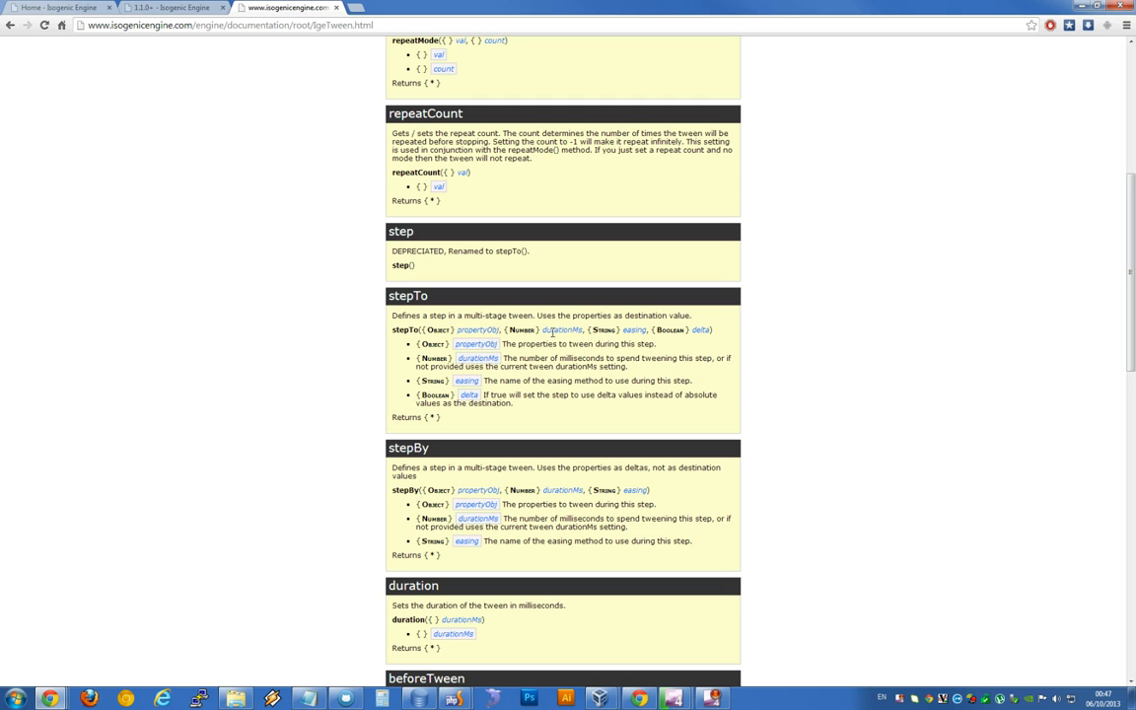
double_click(562, 329)
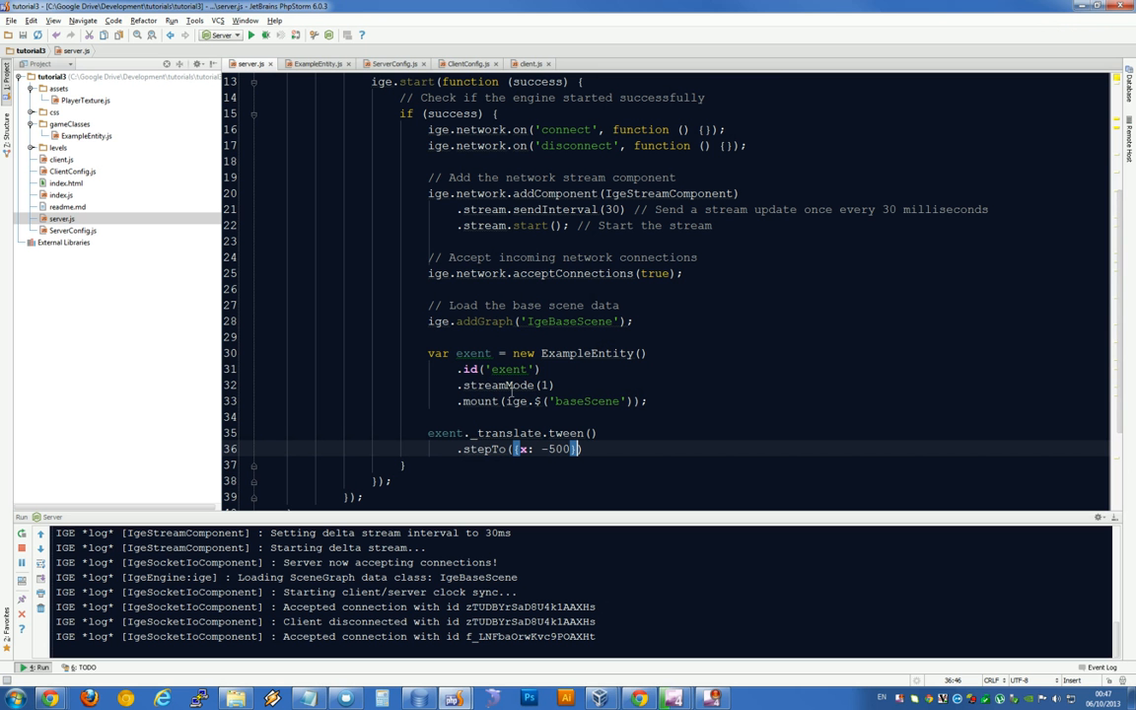
mouse_move(562, 465)
text(, )
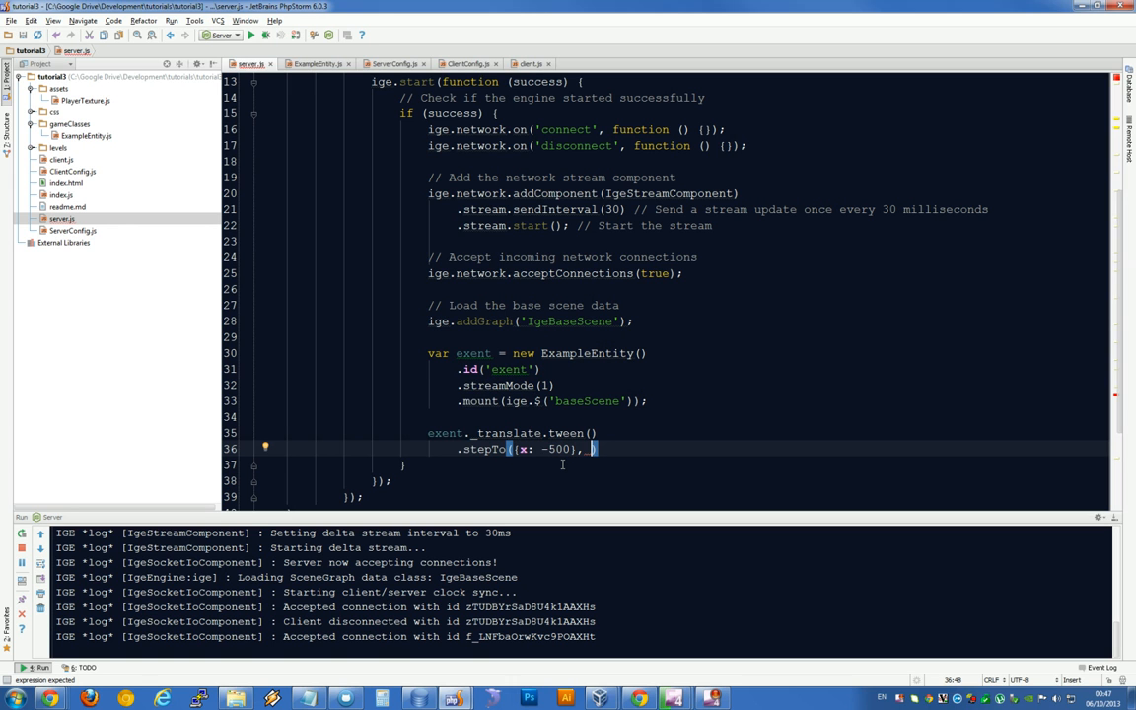
Change the step to stepTo({x: -1000}, 10000) and chain .start() after it.
text(10000)
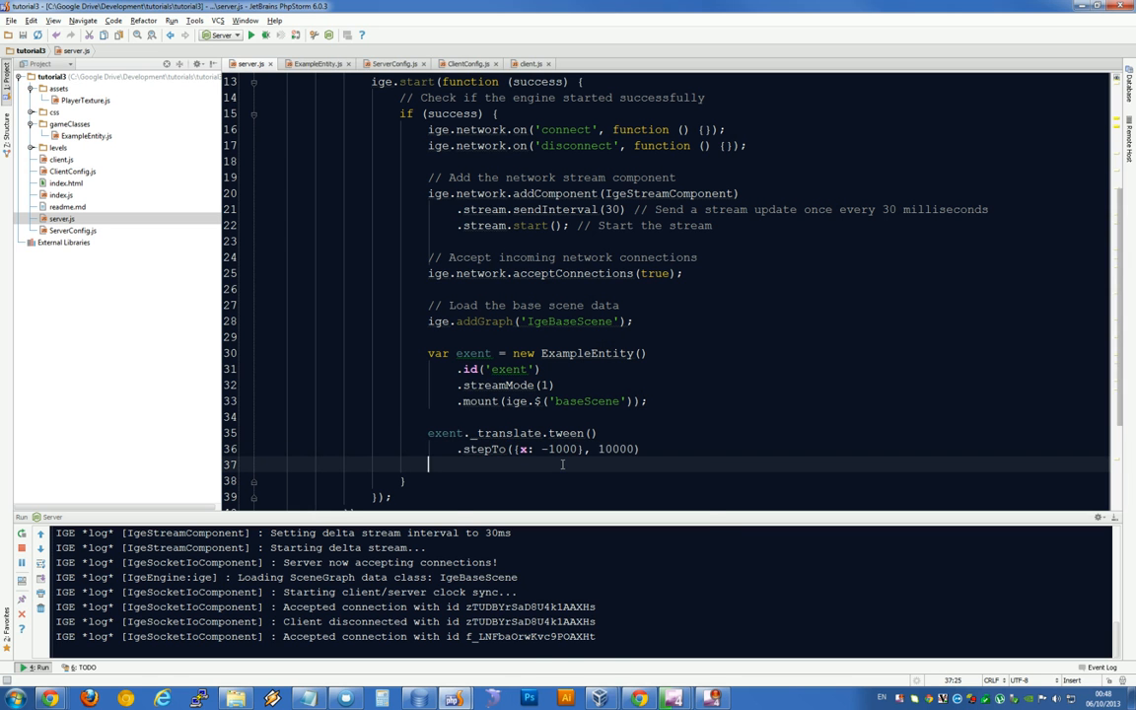
text(.start();)
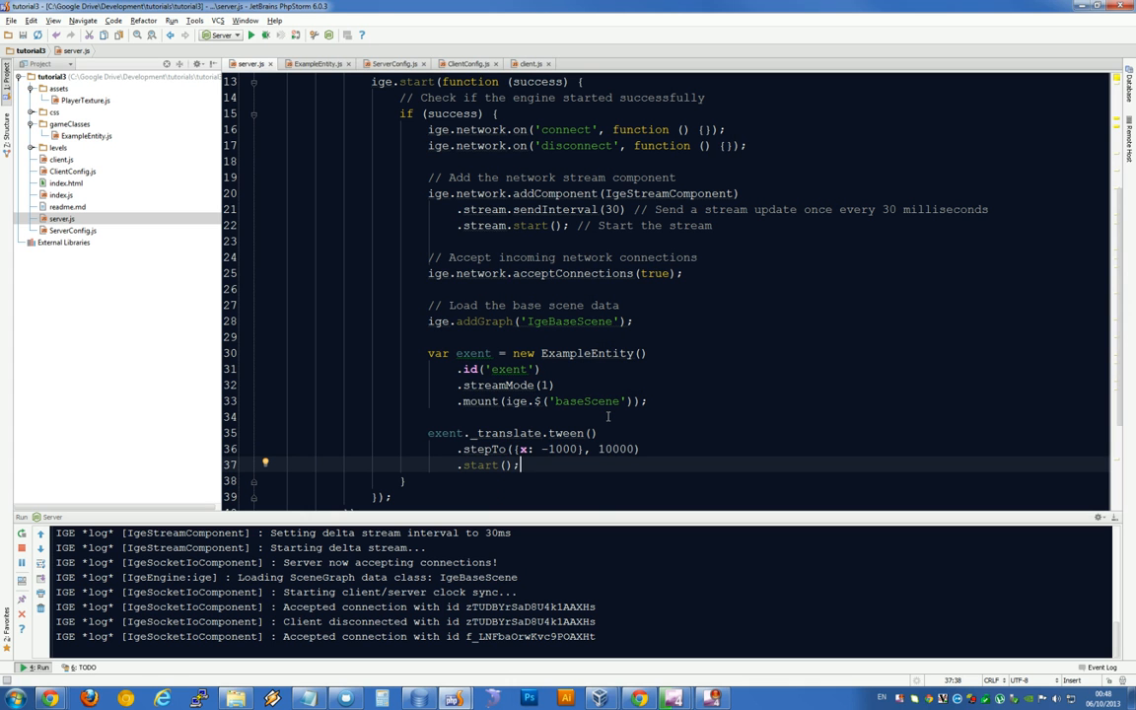
mouse_move(609, 465)
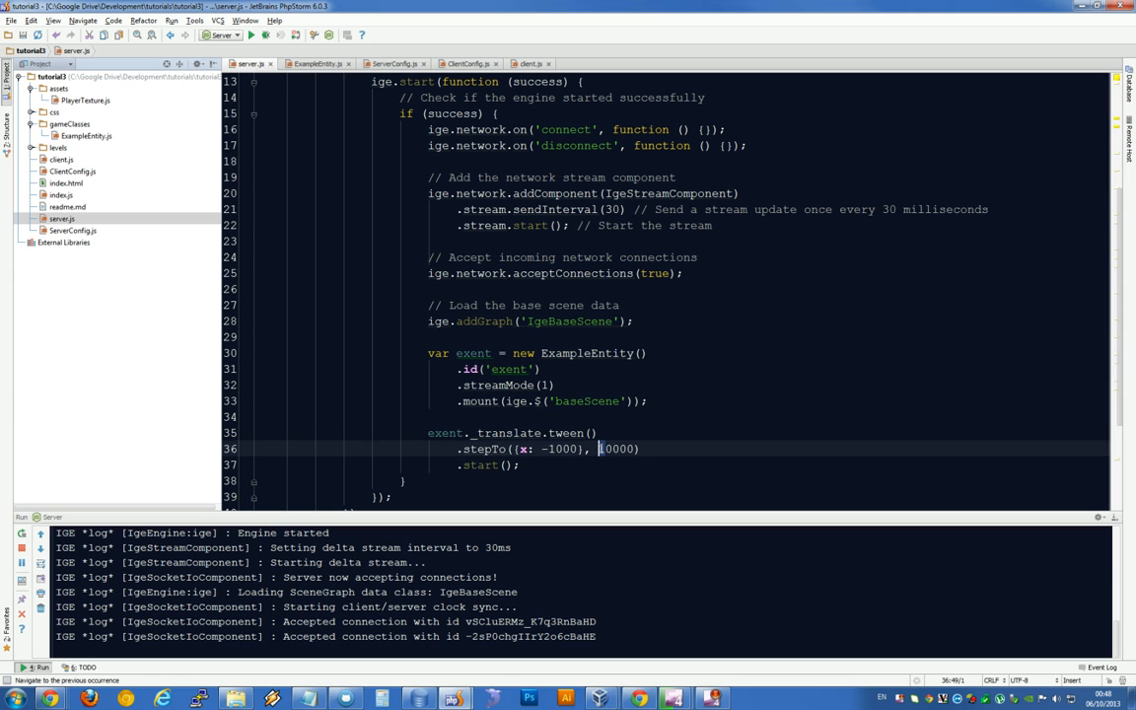
Bring up the tutorial3 game client at local.development.com/tutorials/tutorial3/ in Chrome.
text(3)
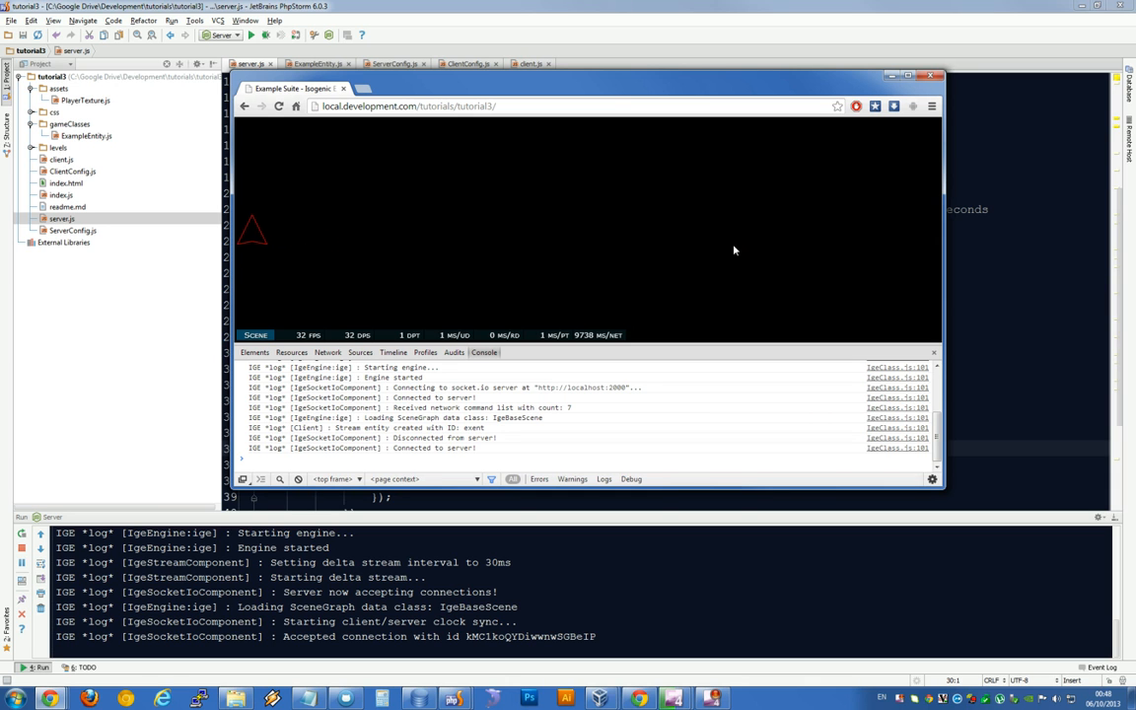
mouse_move(660, 293)
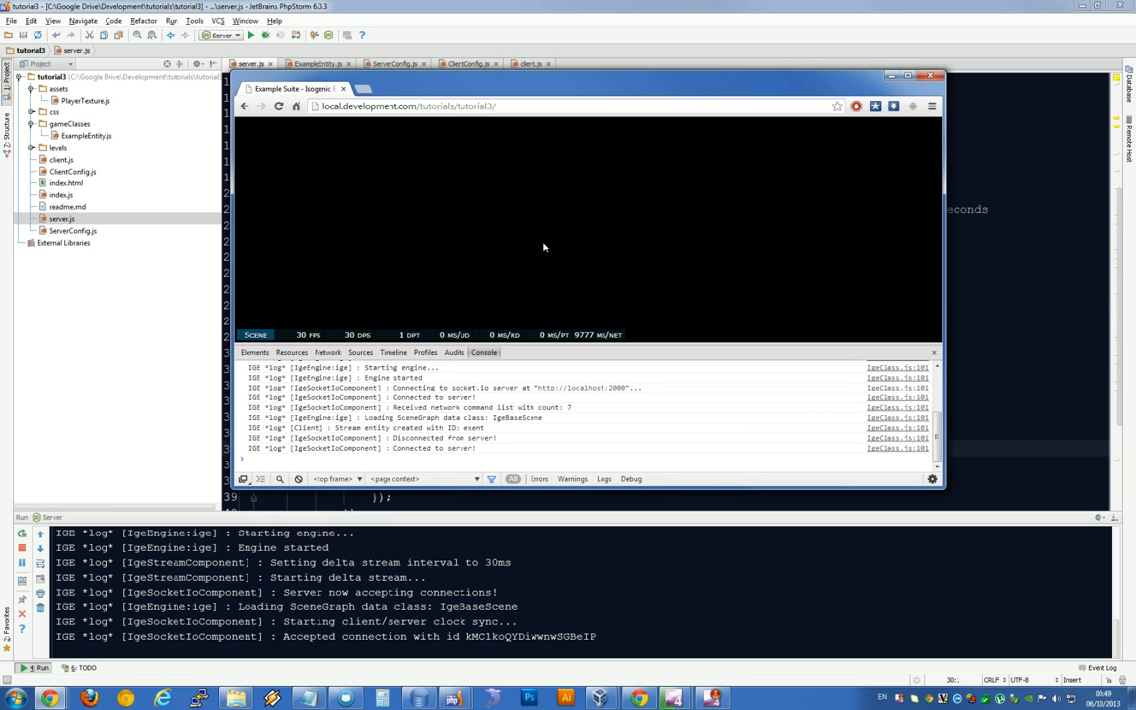
mouse_move(378, 170)
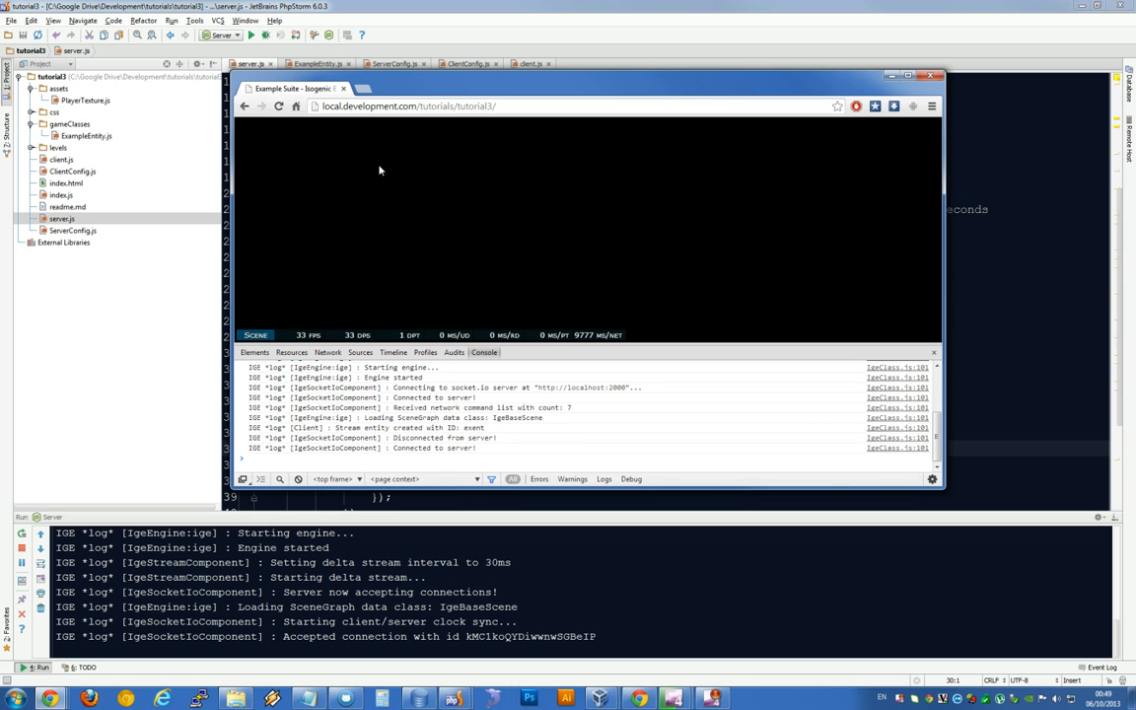
Open a new blank Chrome tab beside the tutorial3 game tab.
click(410, 105)
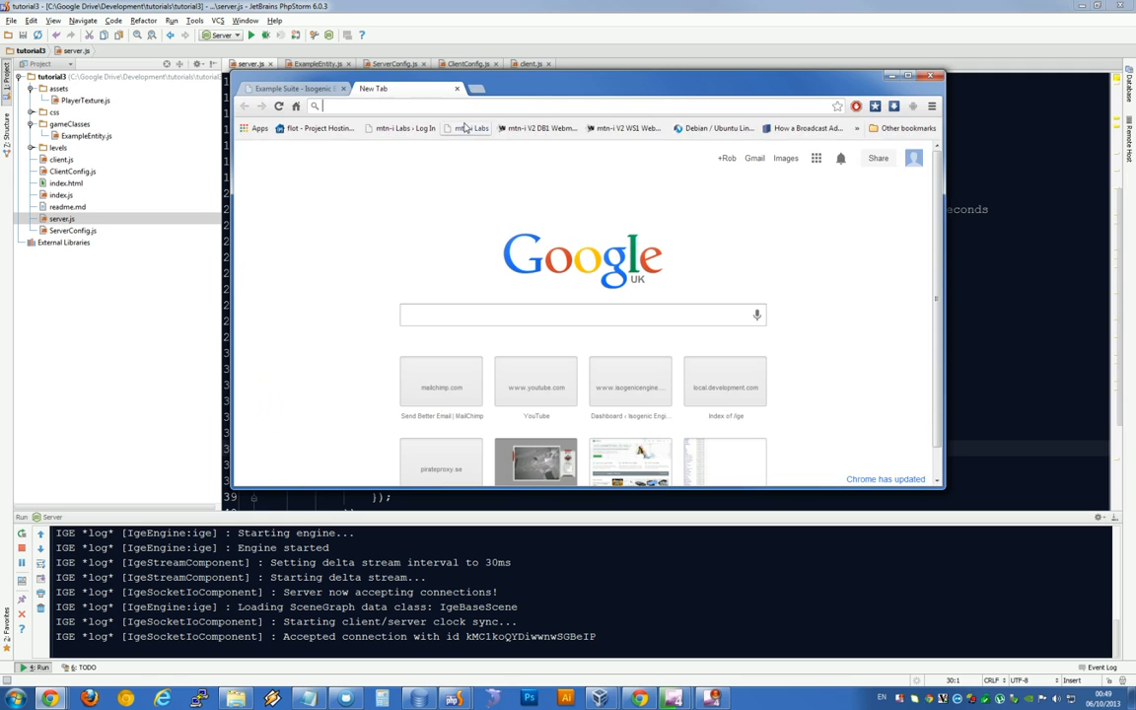
text(http://local.development.com/tutorials/tutorial3/)
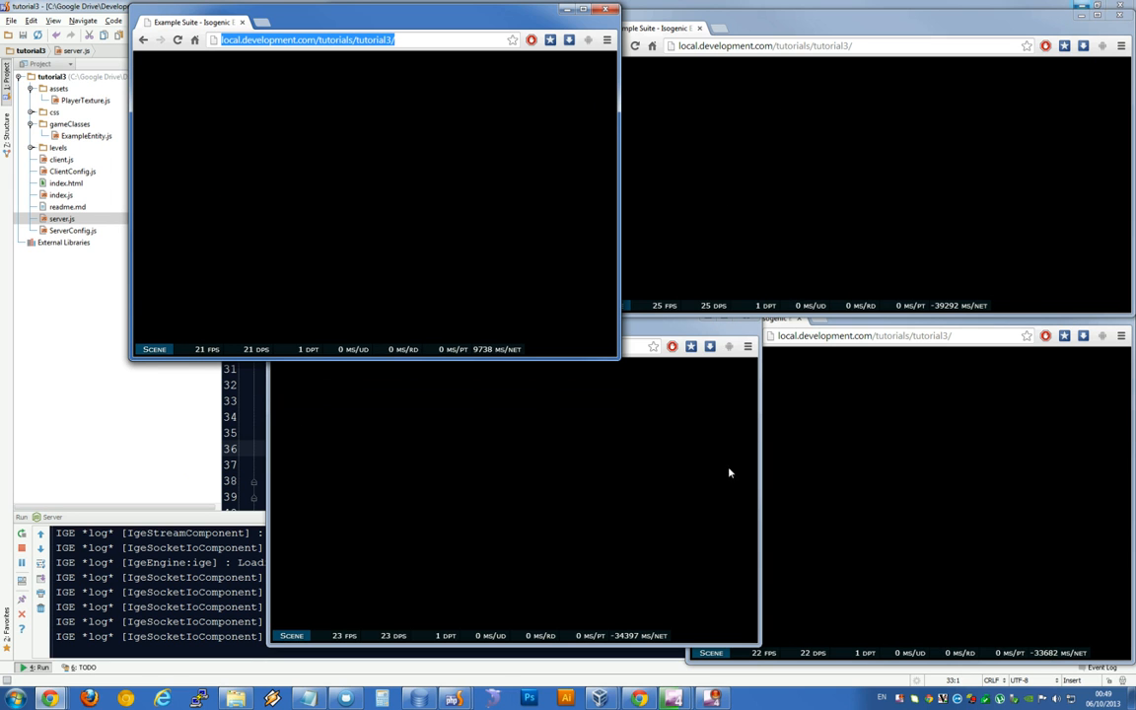
mouse_move(400, 497)
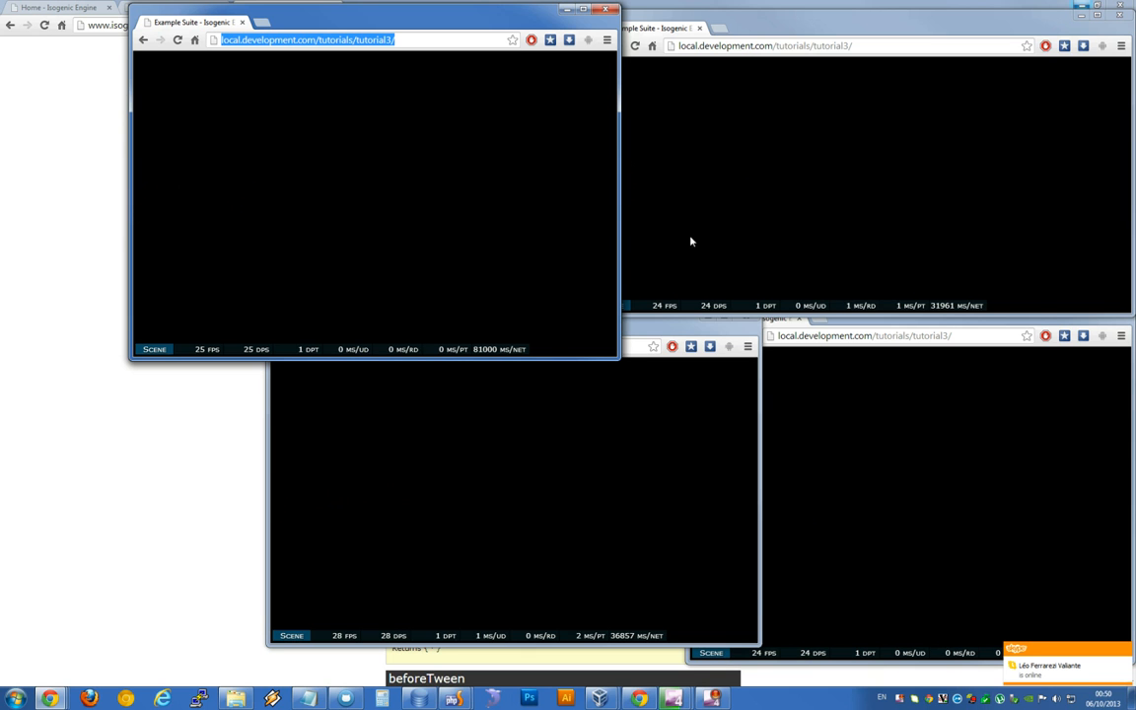
mouse_move(642, 412)
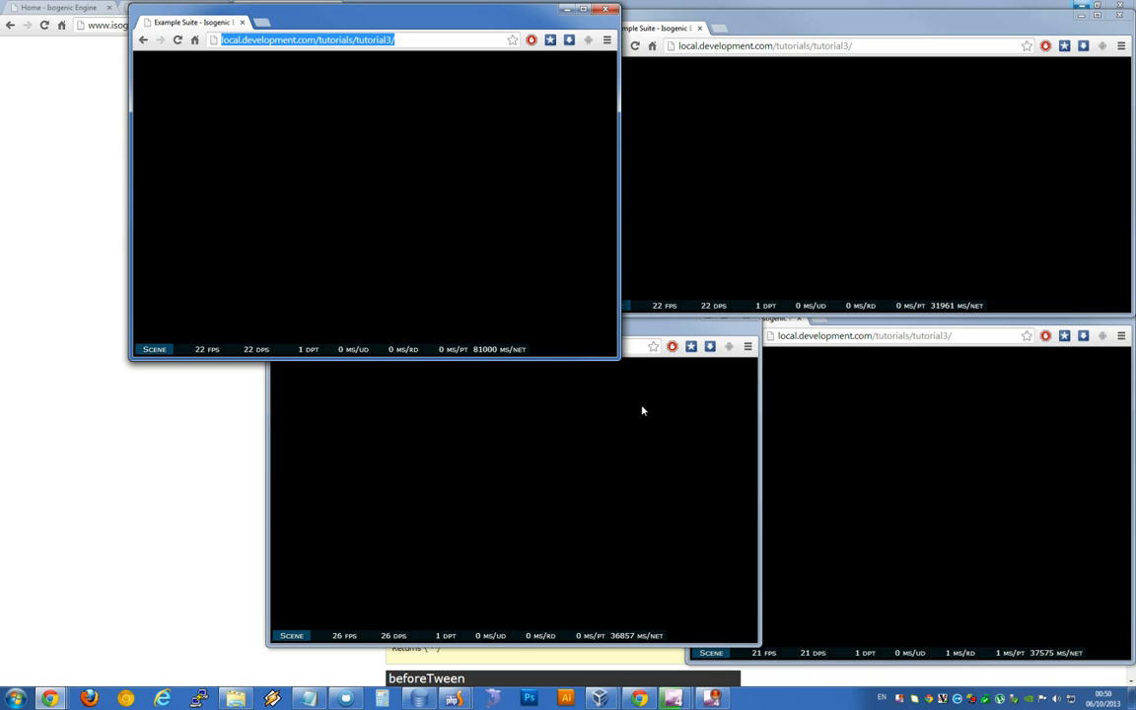
mouse_move(619, 454)
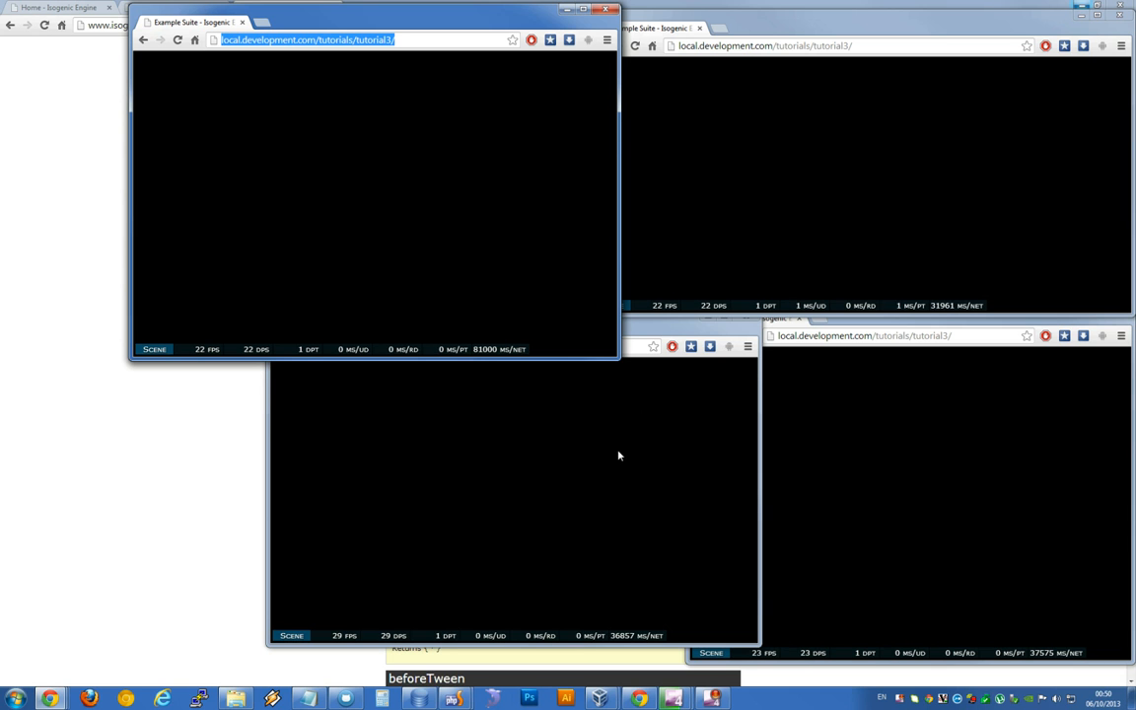
mouse_move(565, 488)
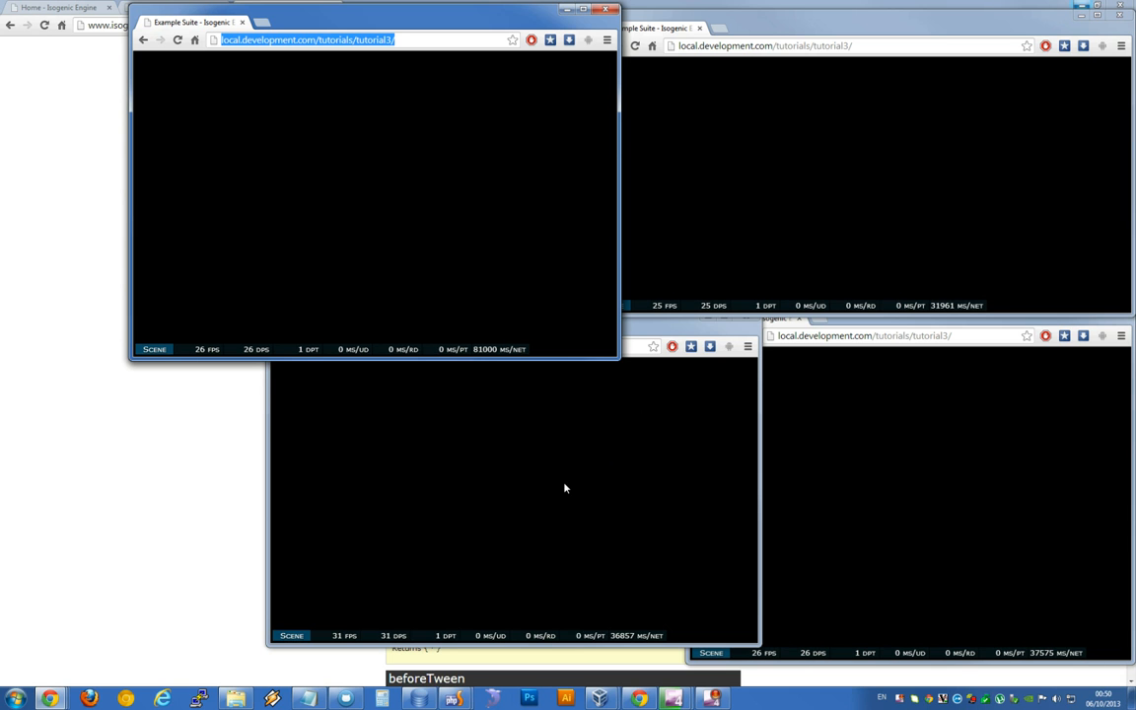
mouse_move(621, 503)
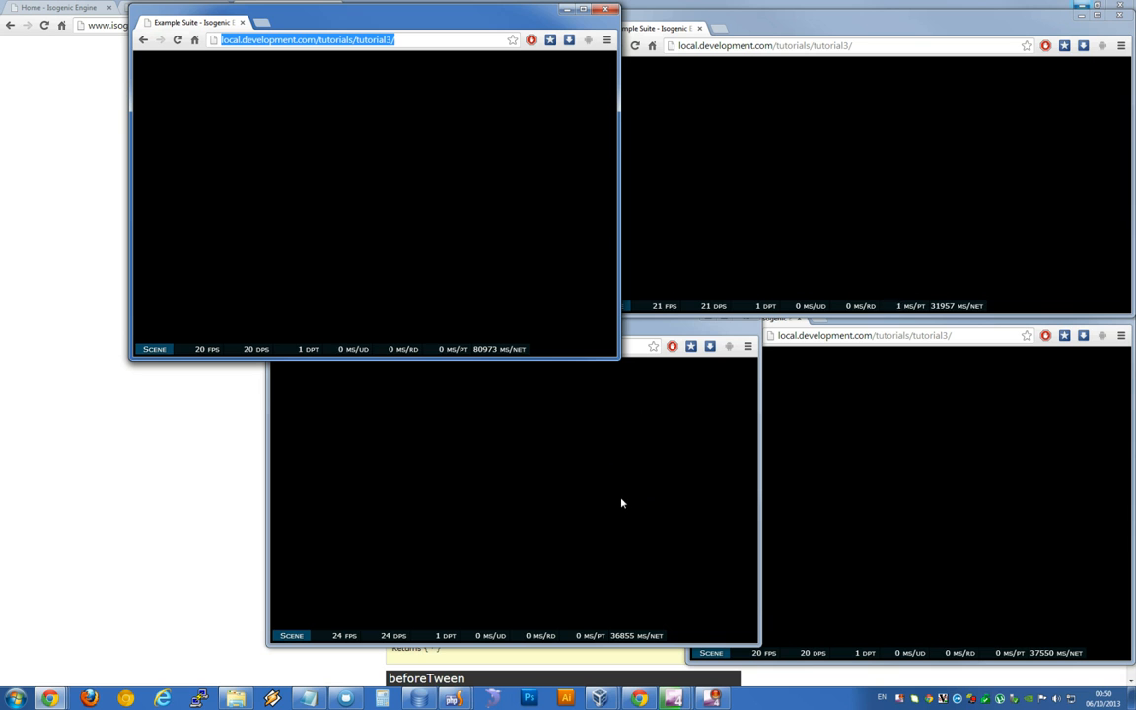